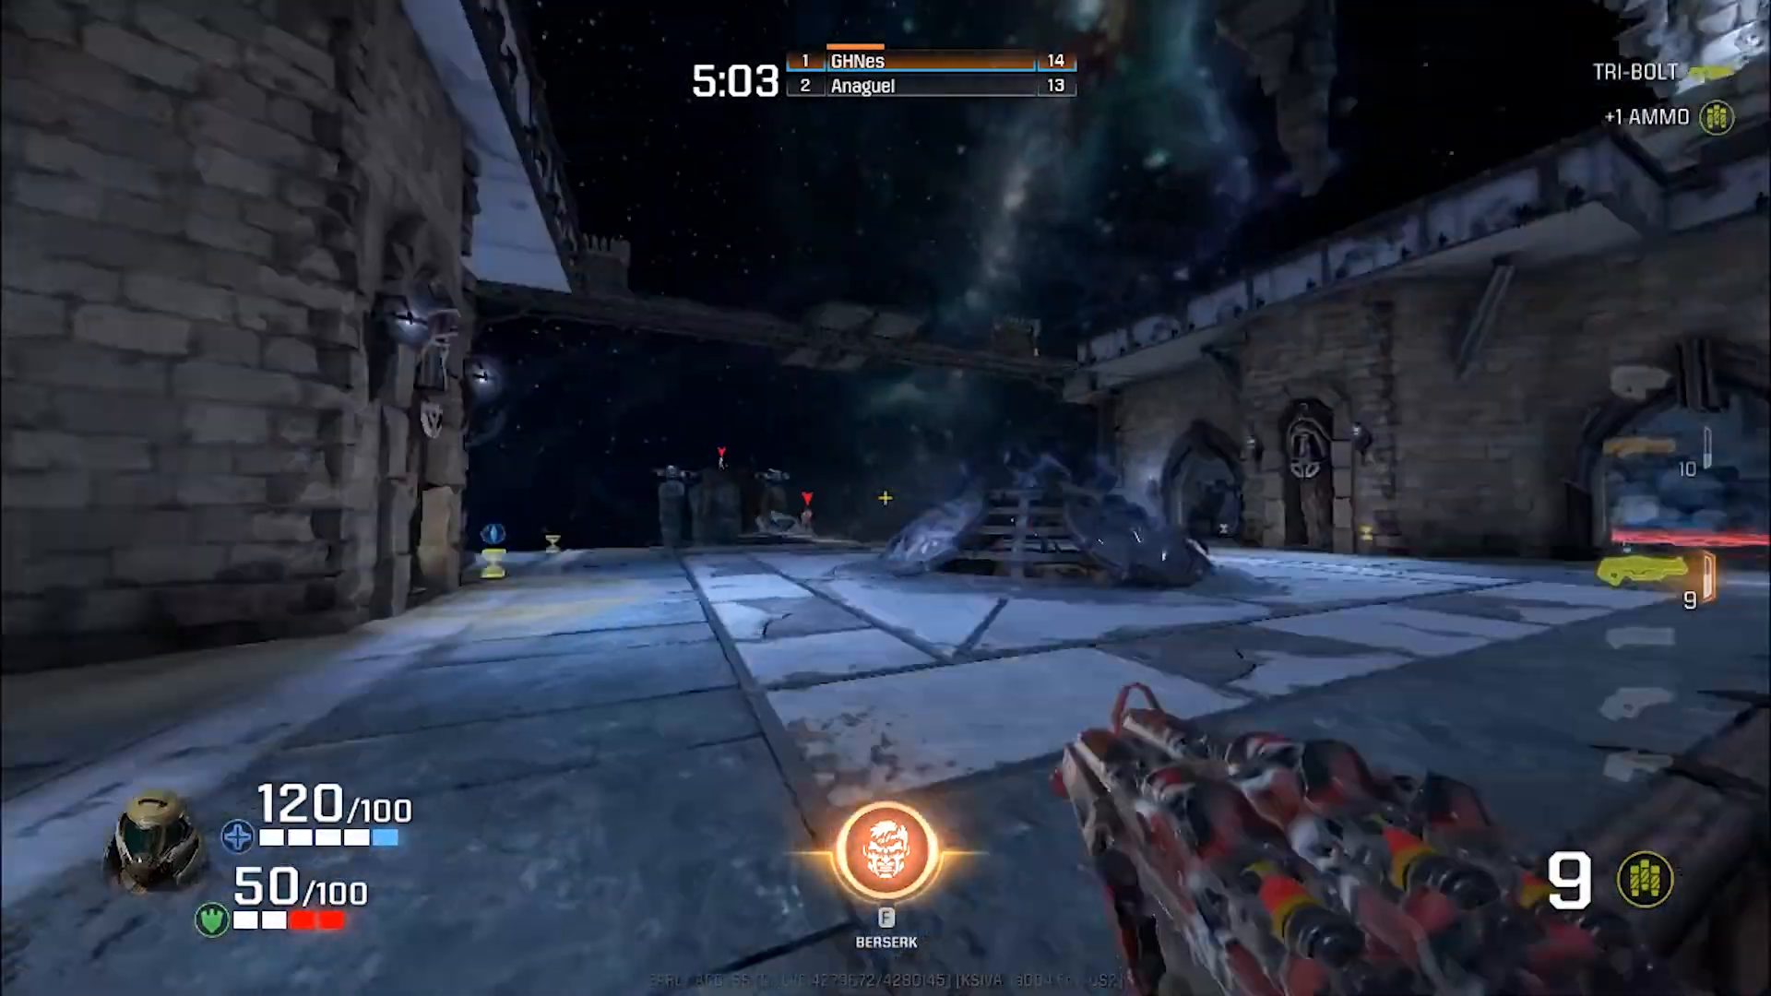
mouse_move(886, 498)
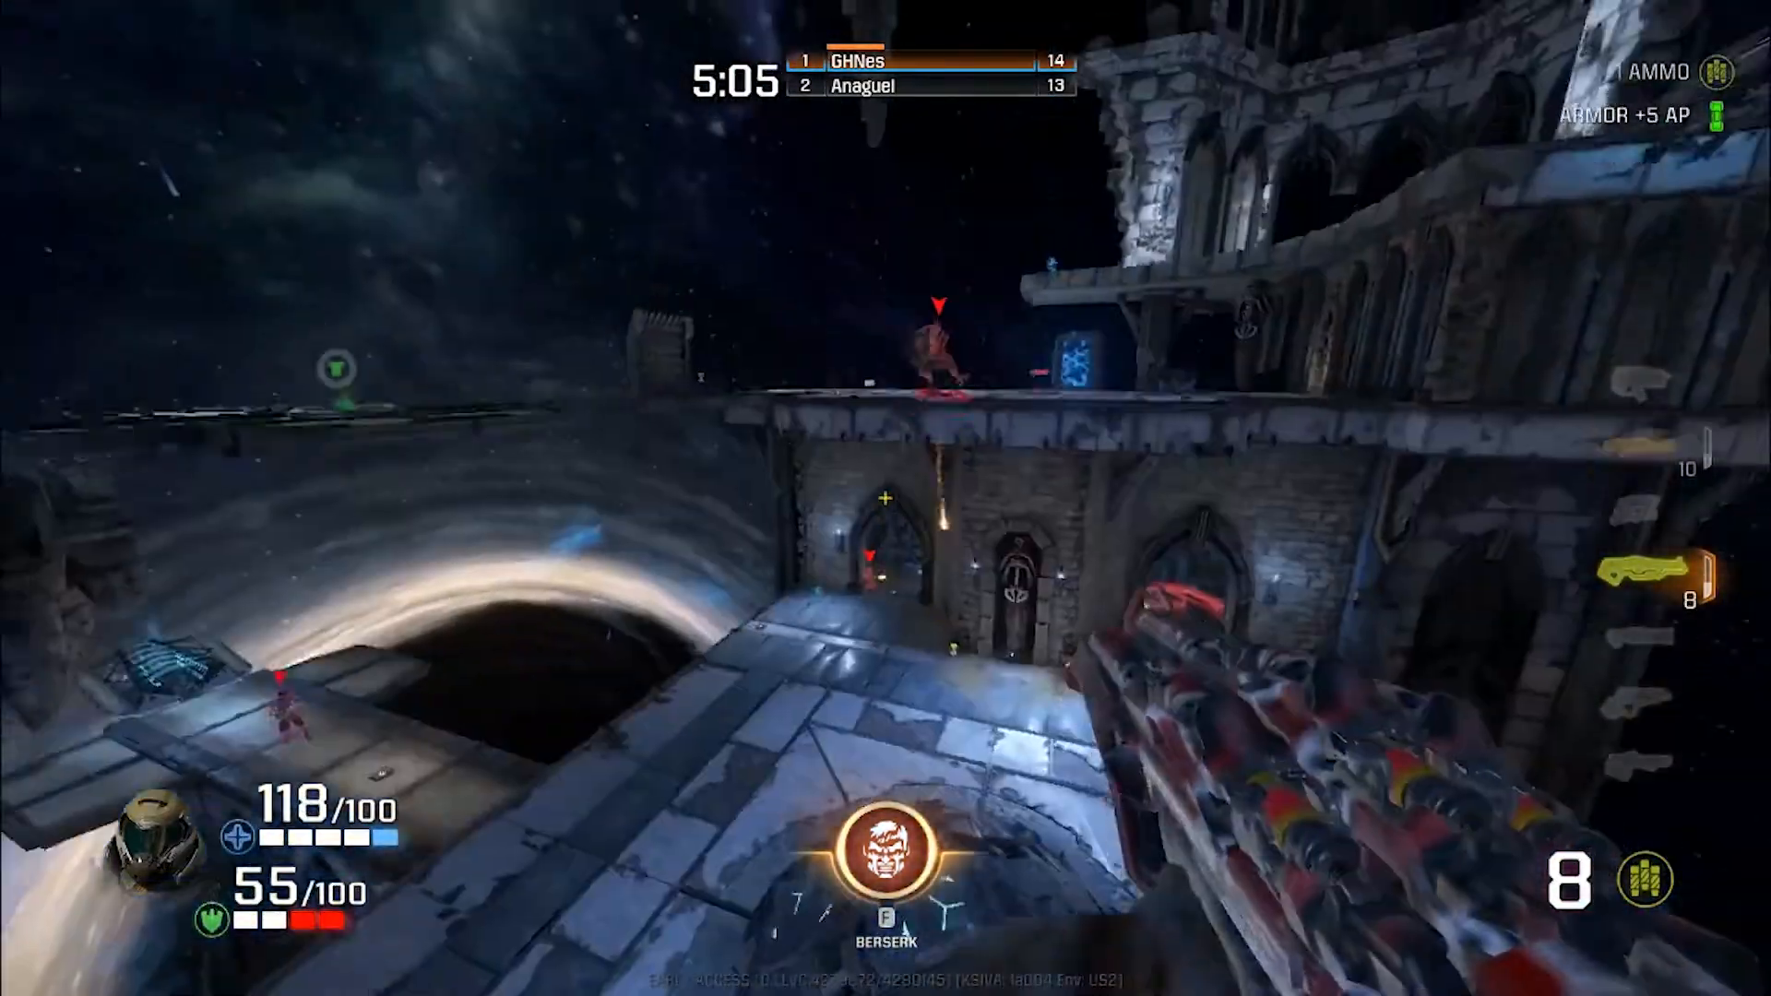